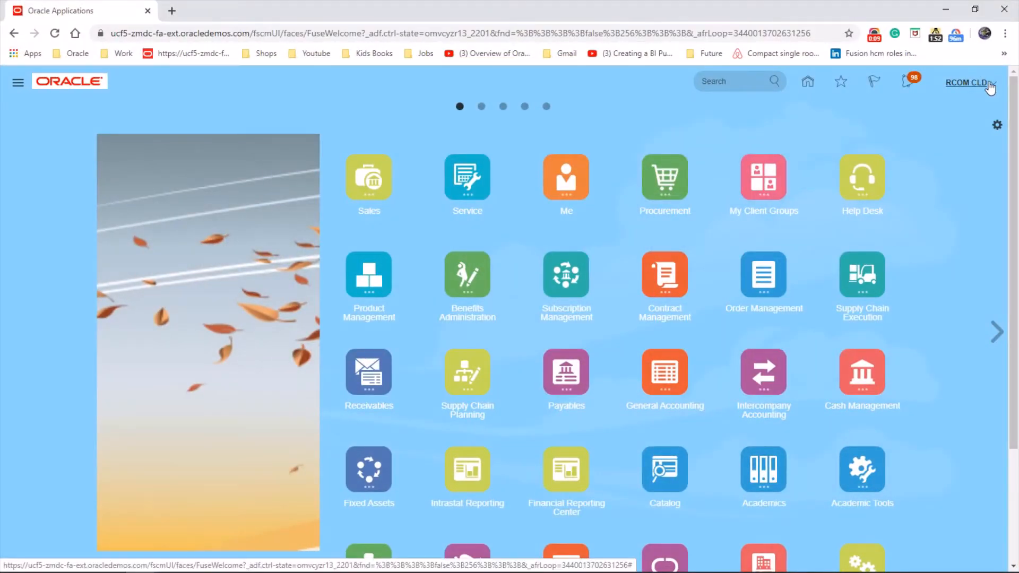
Step: Go to Setup and Maintenance from the user name menu's Administration section
left_click(968, 83)
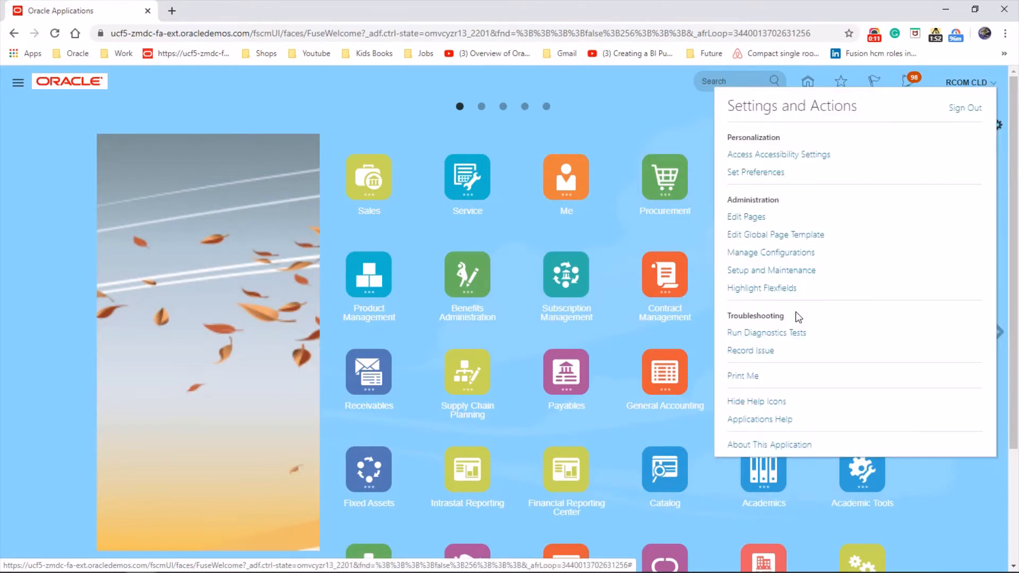
left_click(771, 270)
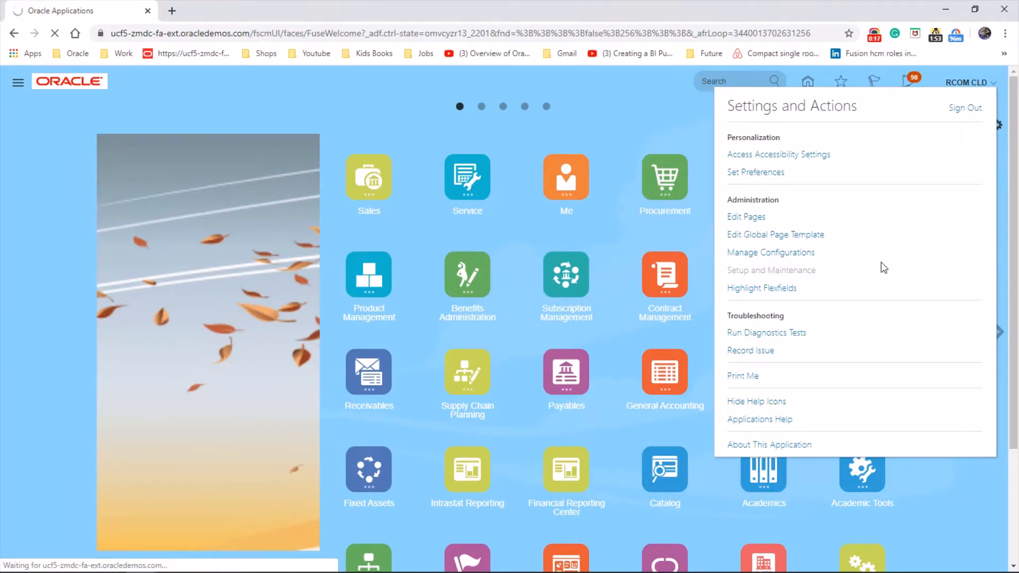
left_click(771, 270)
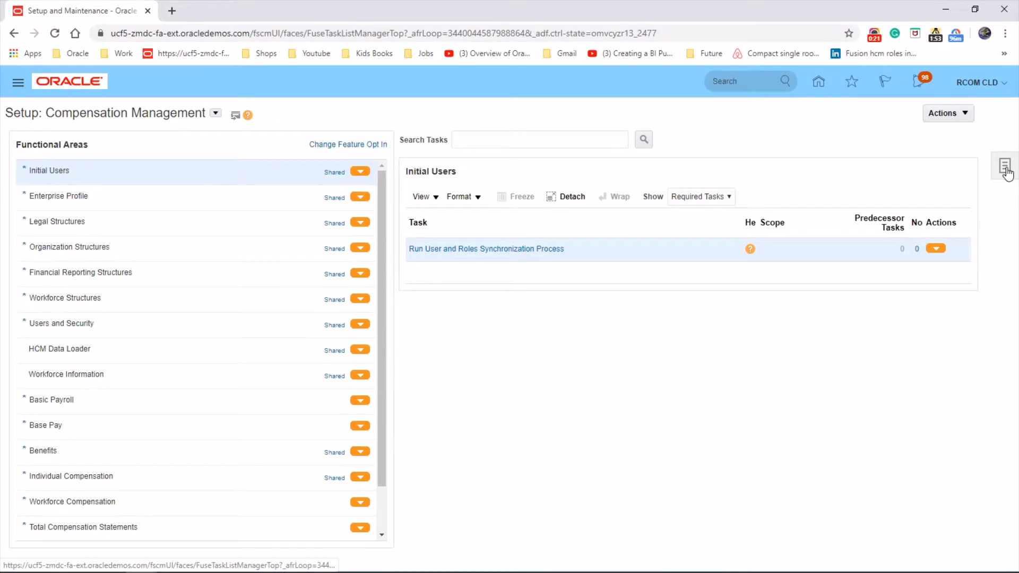
Step: Open Manage Implementation Projects from the Tasks panel
left_click(1007, 167)
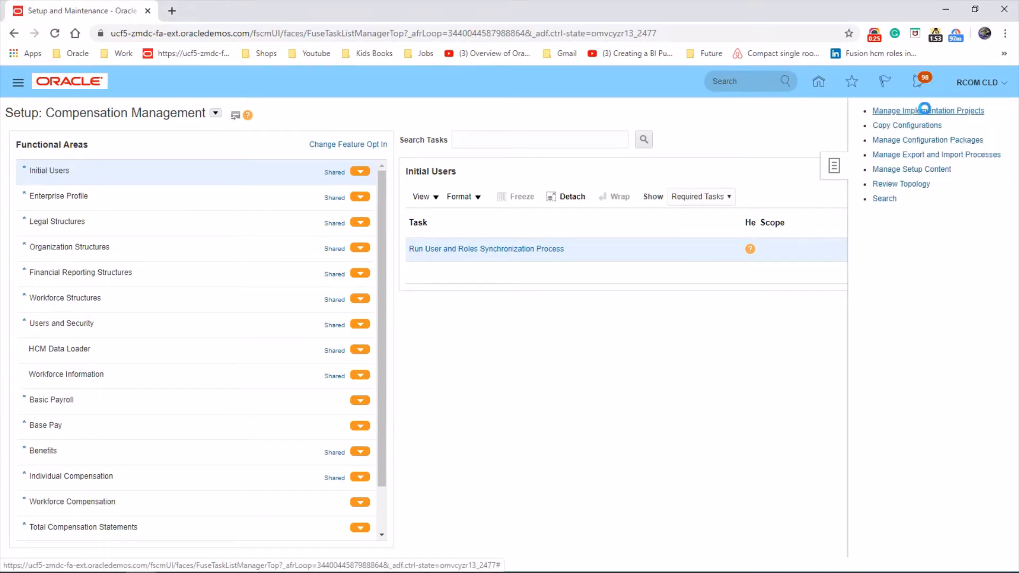
left_click(927, 110)
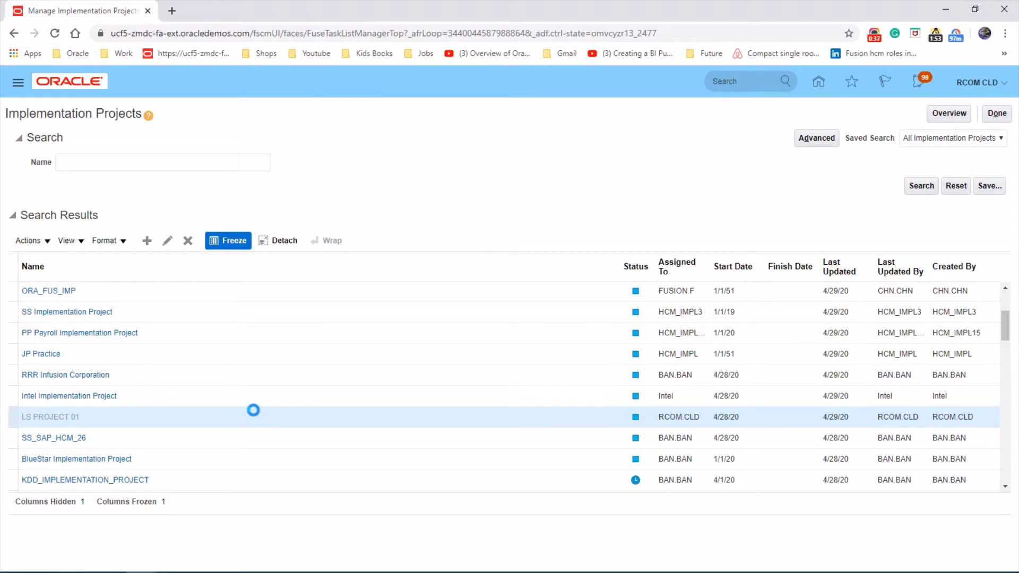
Step: In LS PROJECT 01, find the 'Manage Location' task and go to Manage Locations
left_click(49, 417)
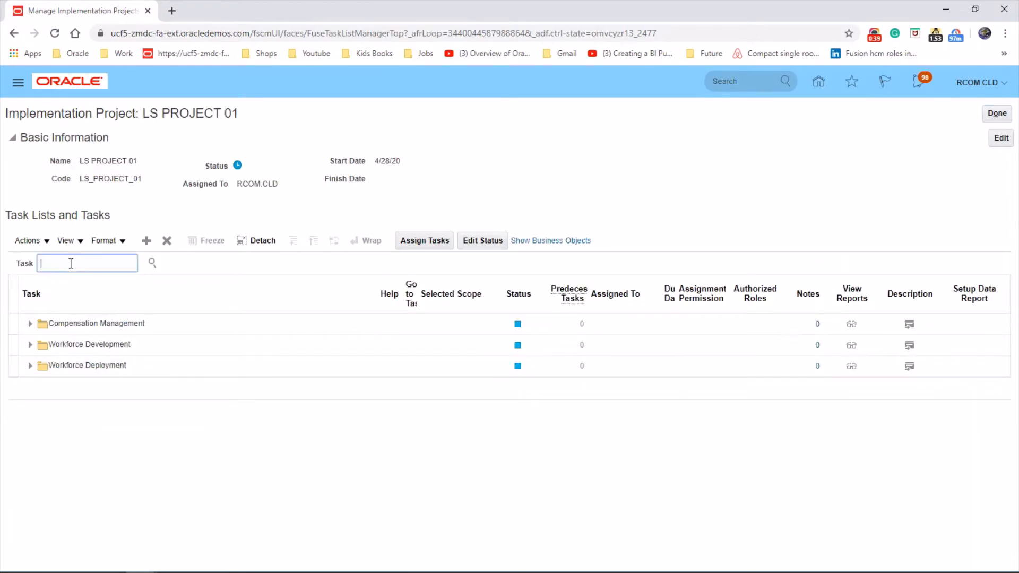
type("Manage Location")
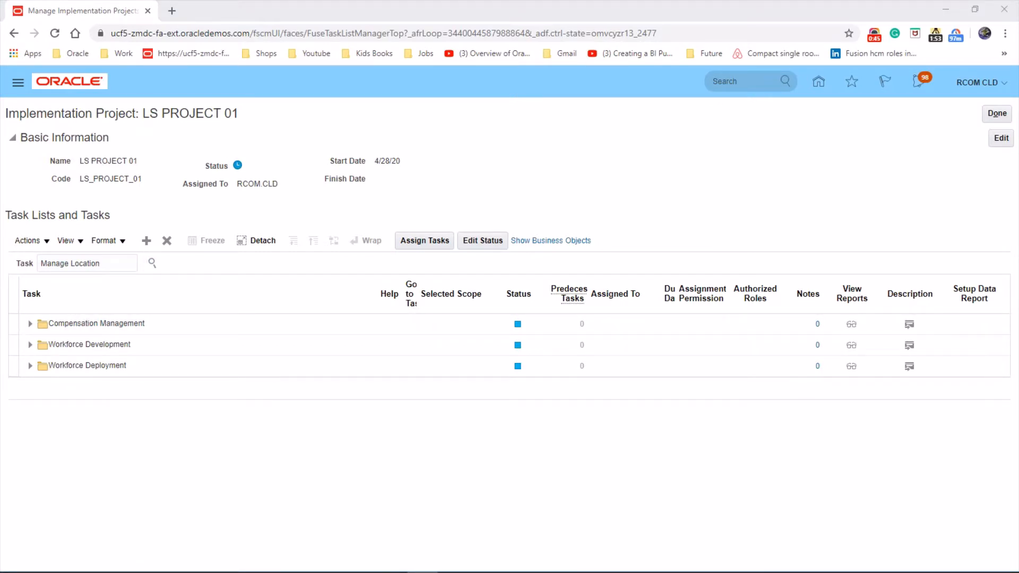
left_click(152, 264)
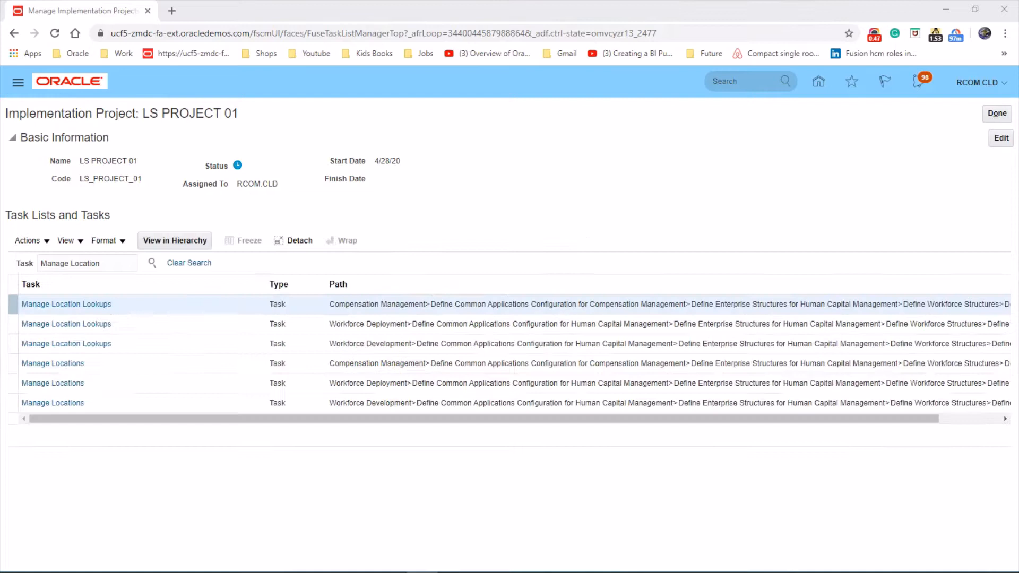
left_click(53, 364)
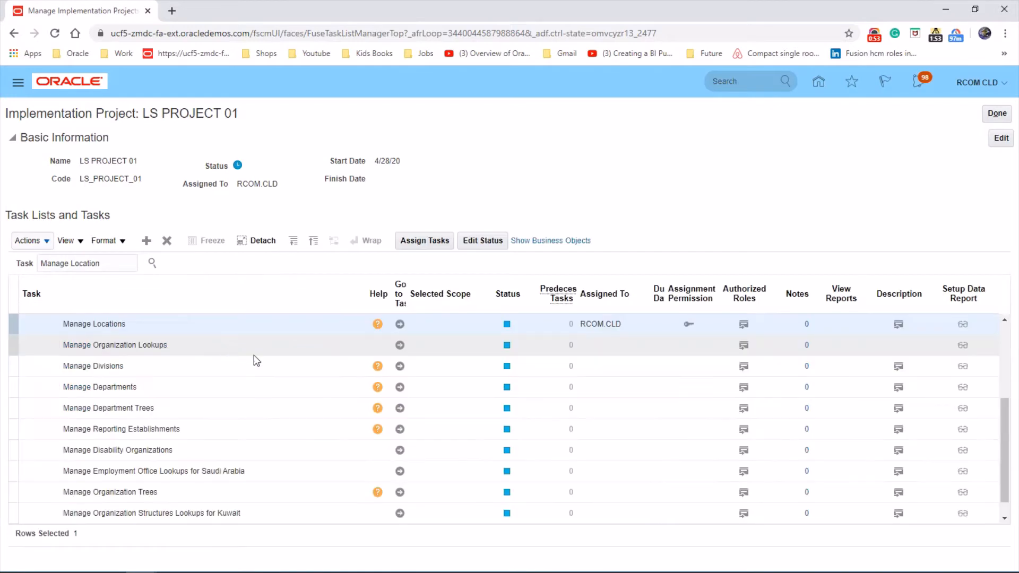
mouse_move(400, 324)
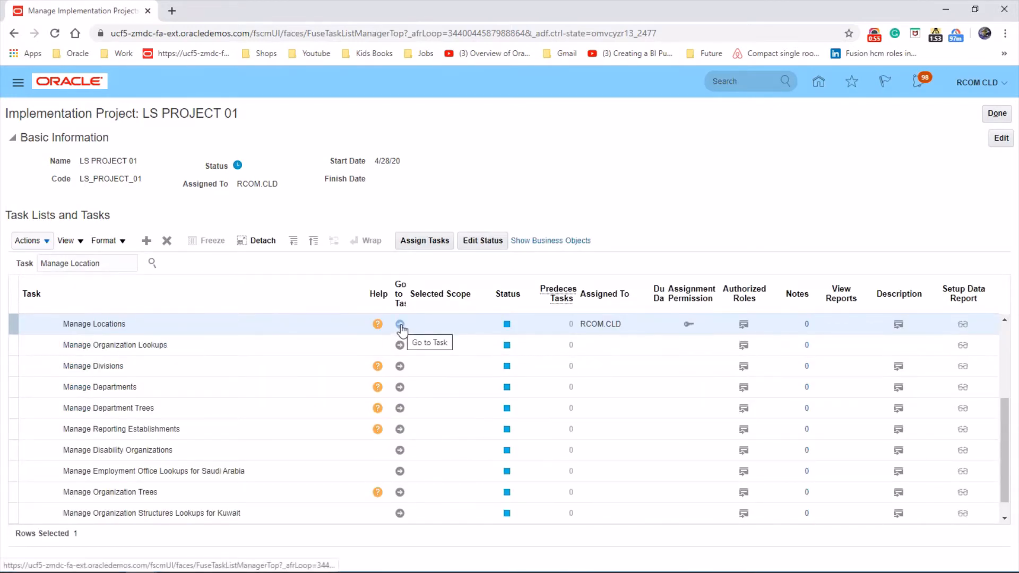
left_click(399, 324)
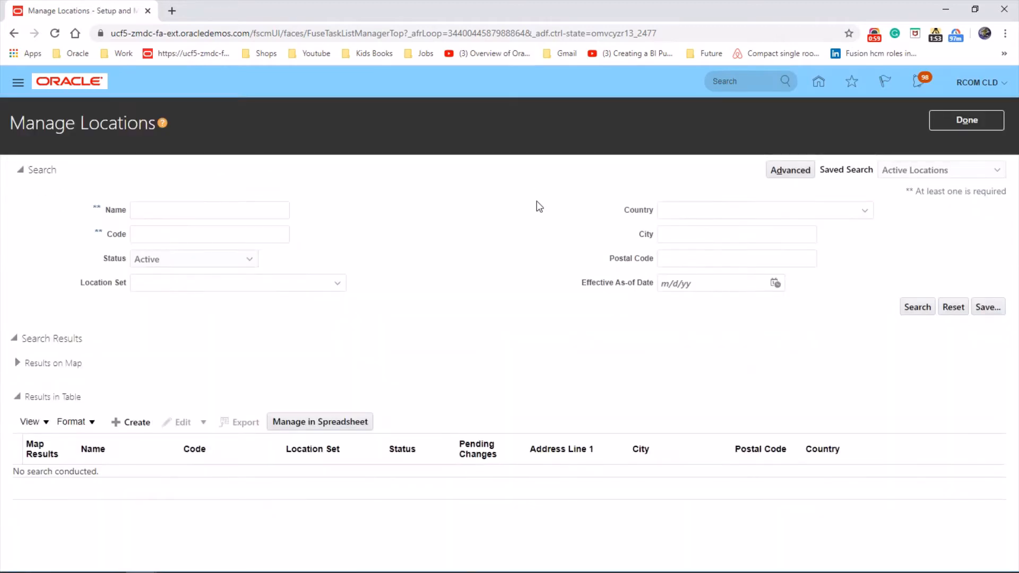
Step: Create a new location from the Manage Locations results table
left_click(136, 422)
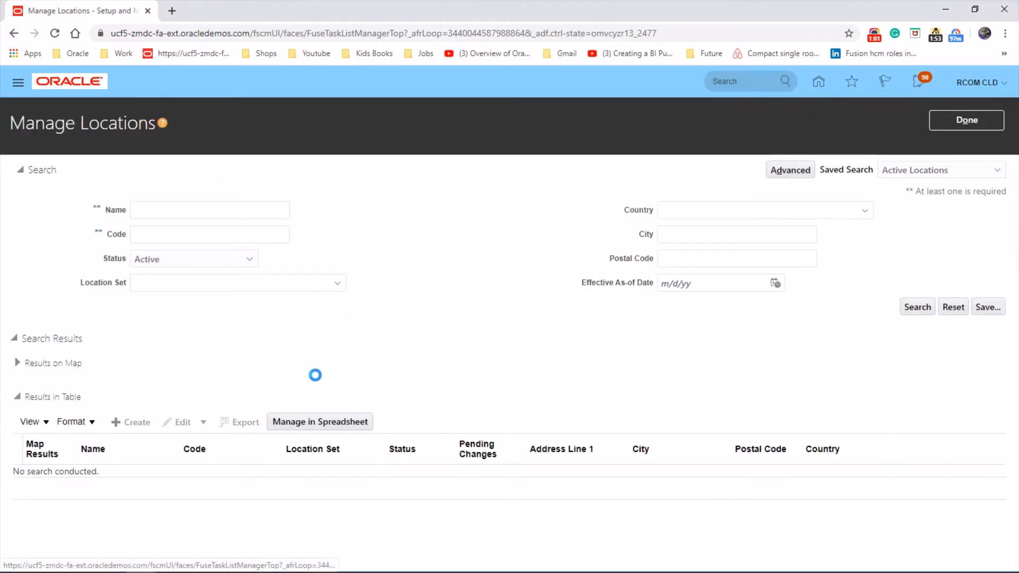
left_click(134, 423)
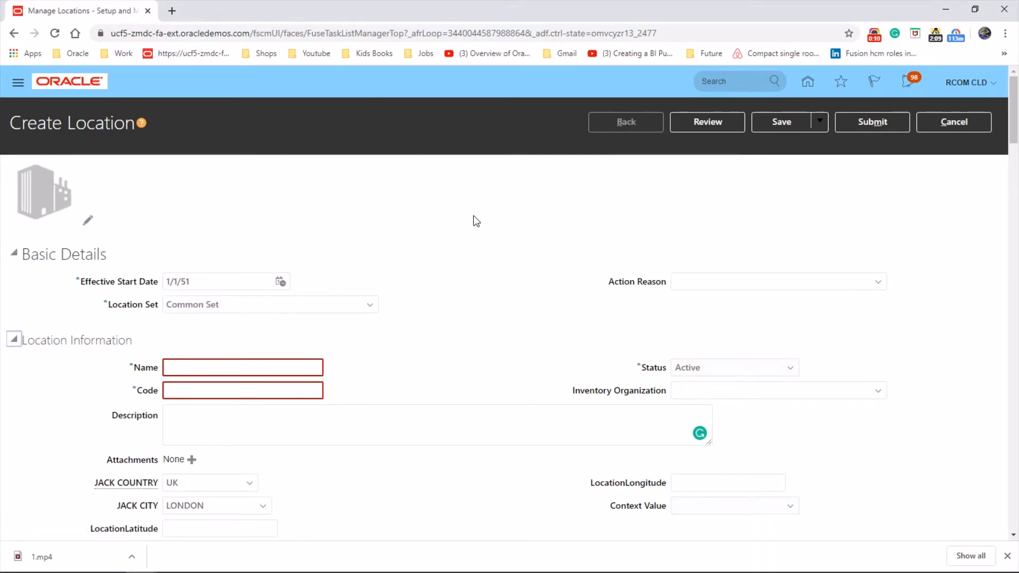
Step: Enter name 'UK SALES HQ' and code 'UKHQ' for the location
left_click(242, 367)
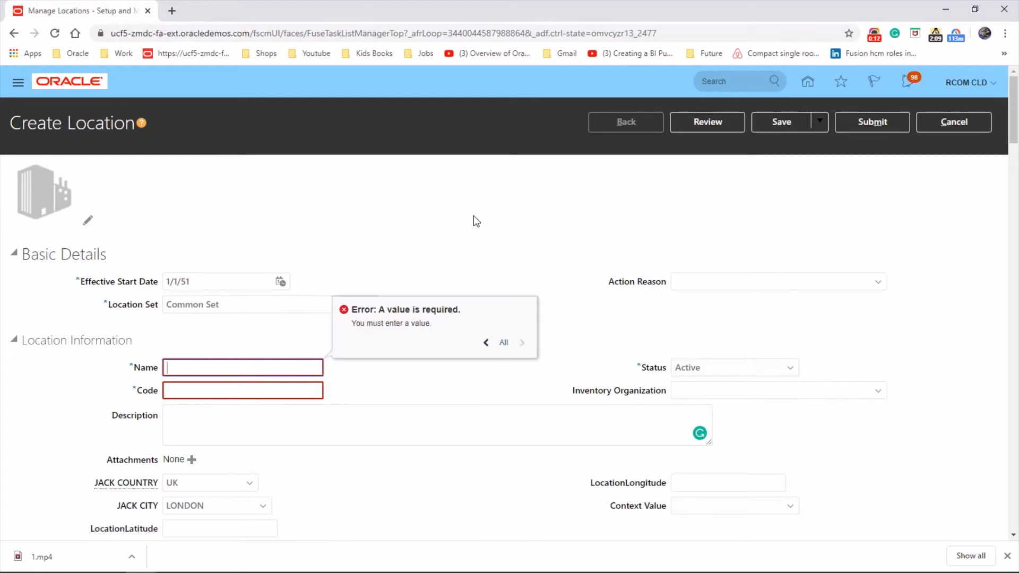
type("UK SALES HQ")
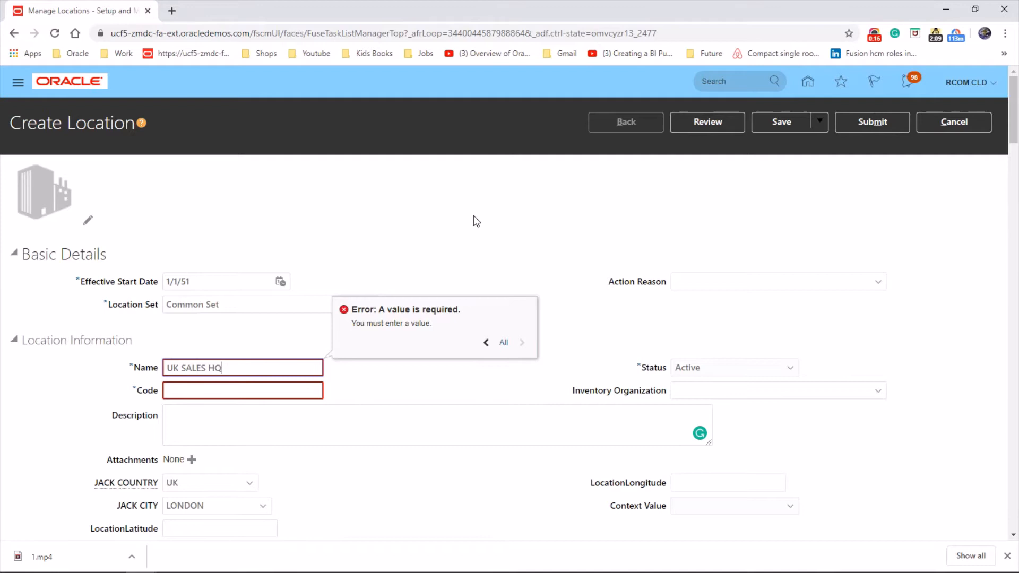
type("UKHQ")
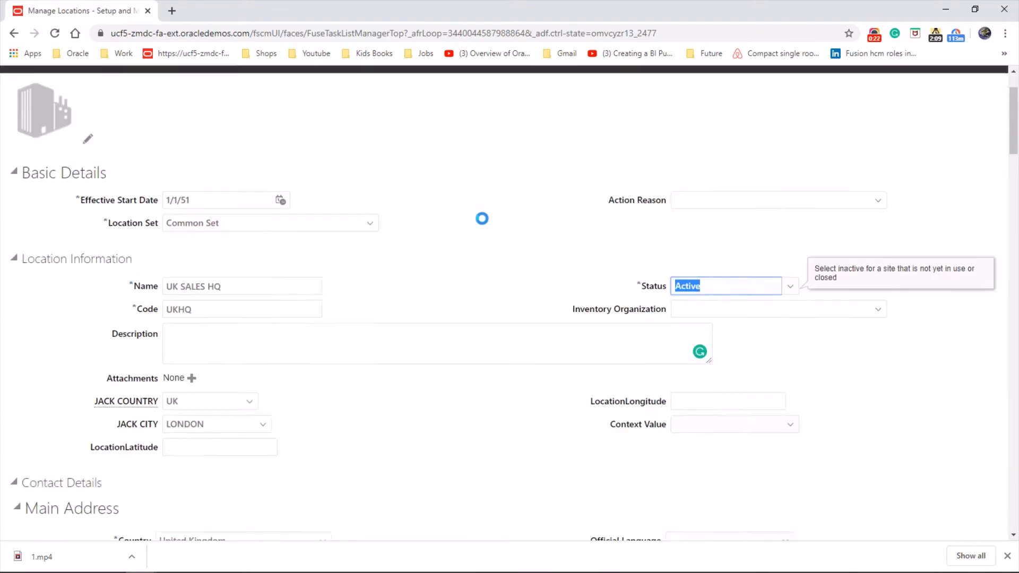
scroll("down", 3)
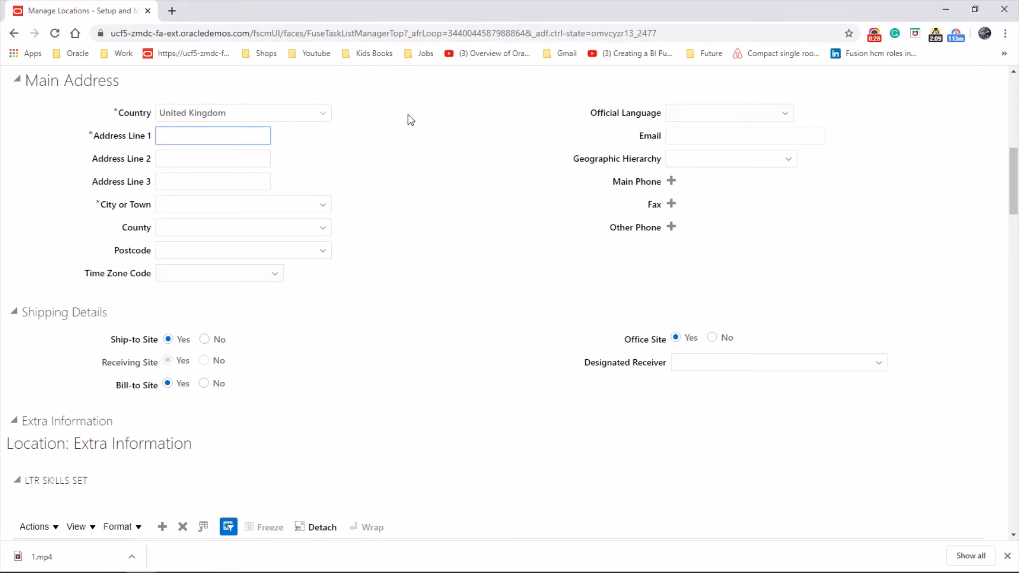
Step: Set Address Line 1 to 23 and city to Sheffield, South Yorkshire
type("23")
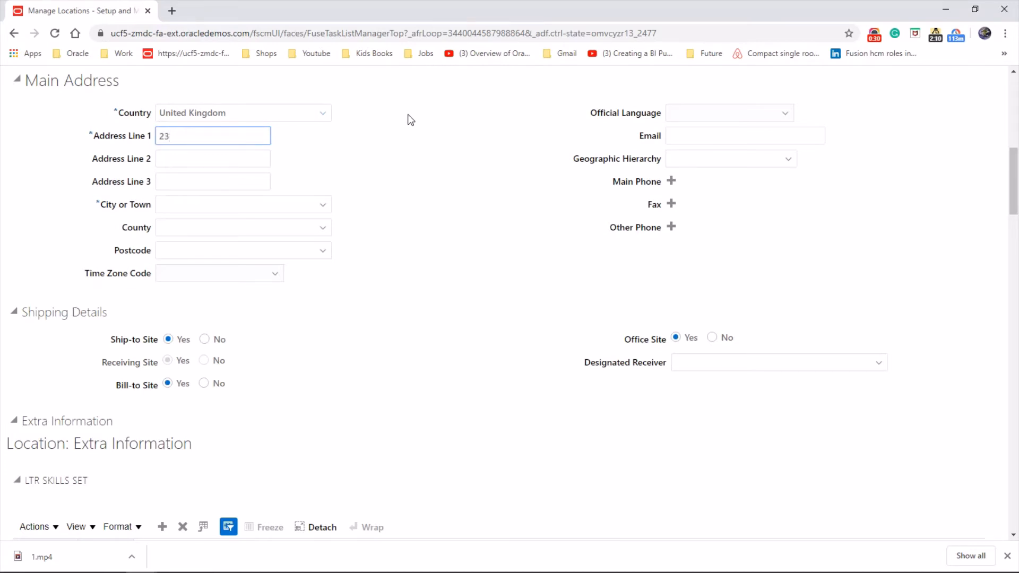
left_click(234, 204)
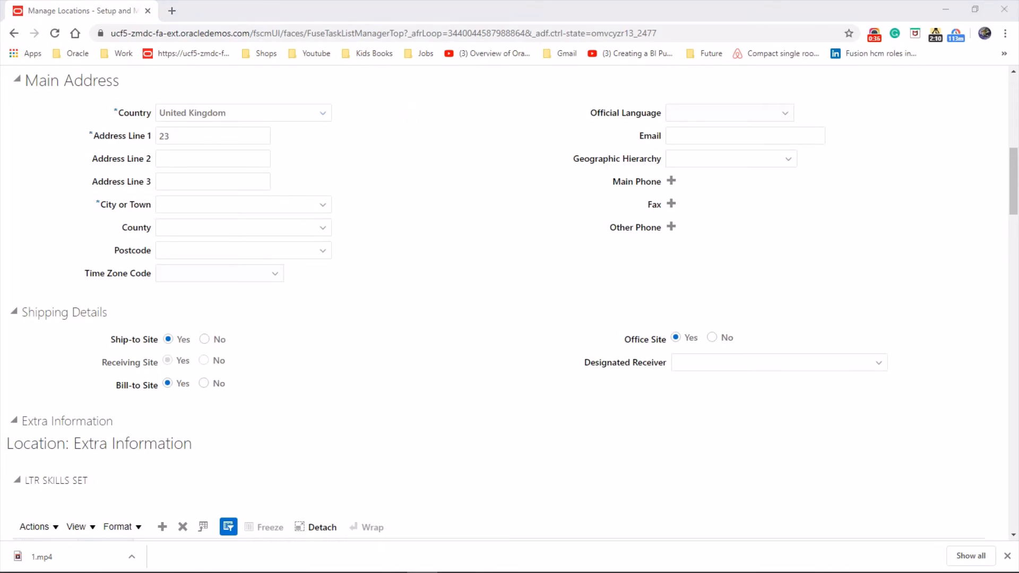
type("SHEFFIELD")
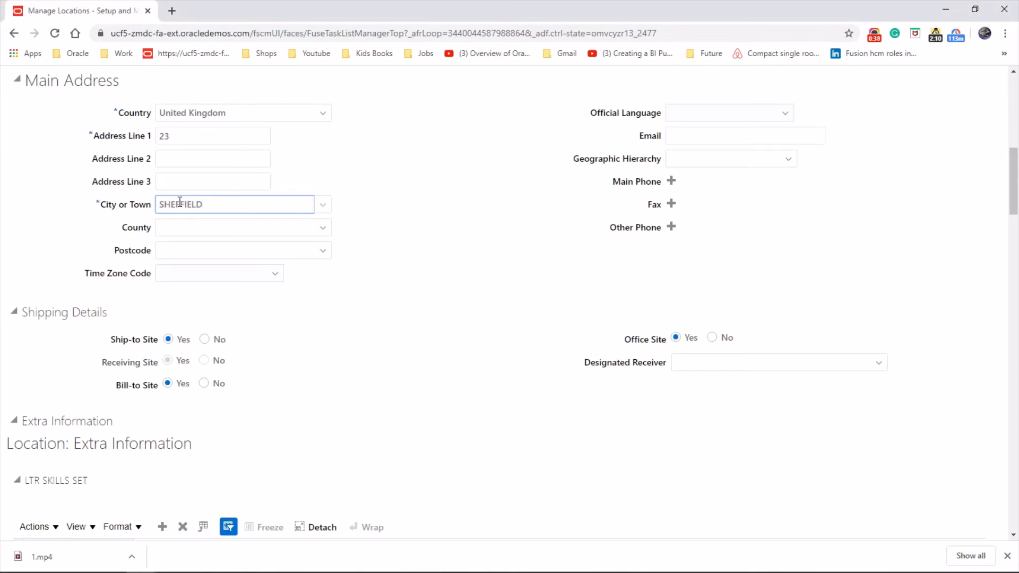
left_click(234, 226)
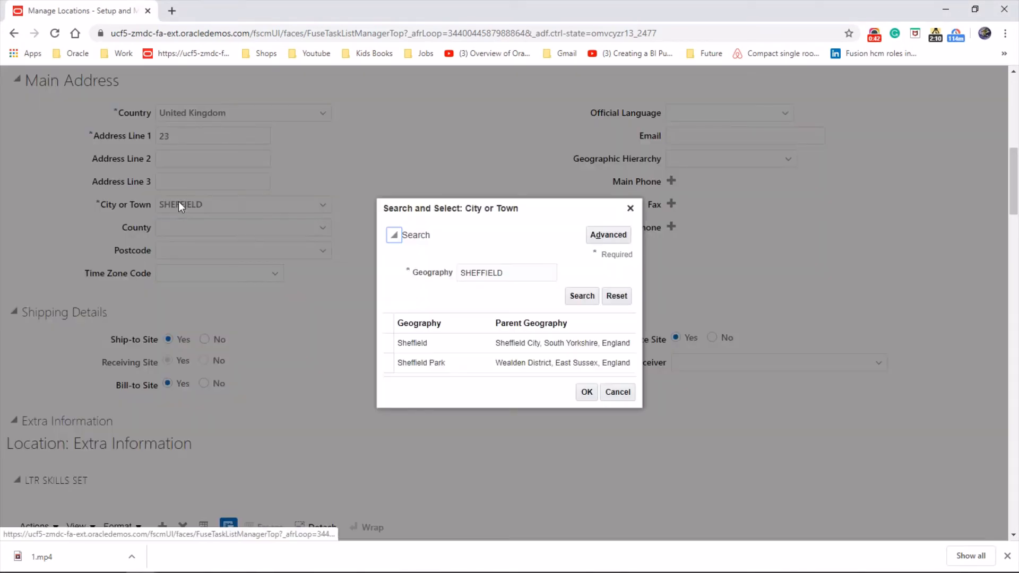
left_click(412, 344)
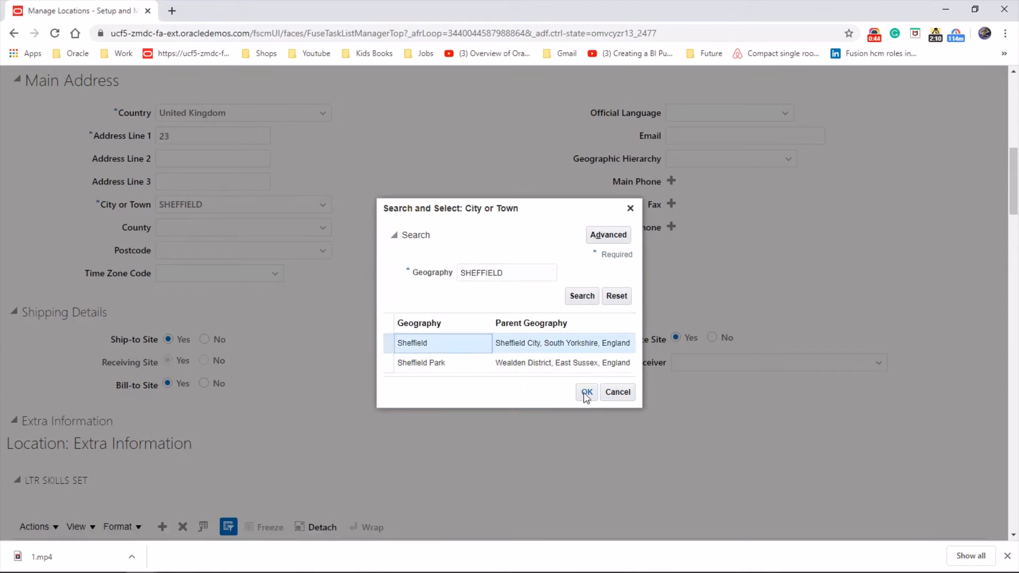
left_click(586, 392)
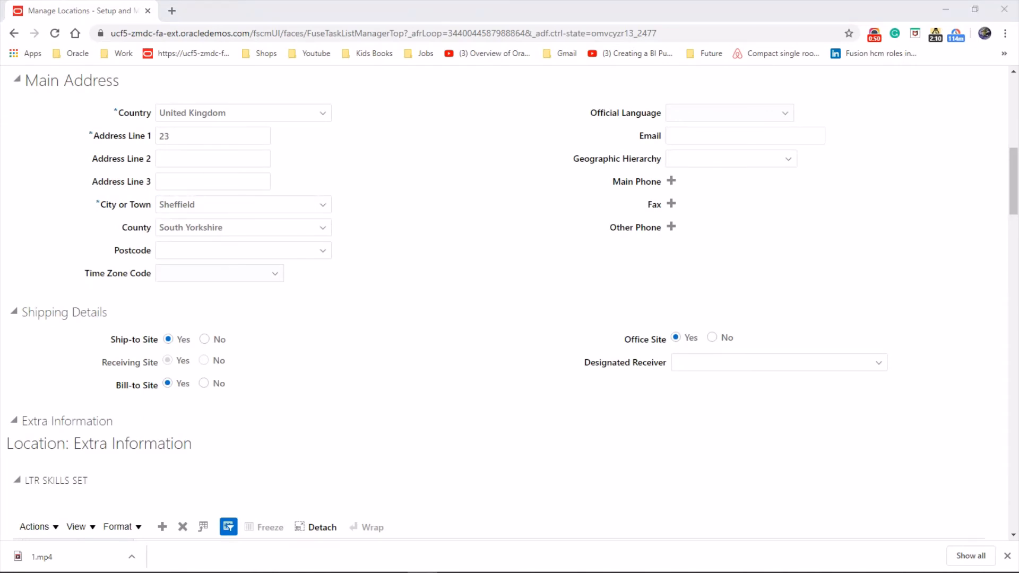
left_click(234, 251)
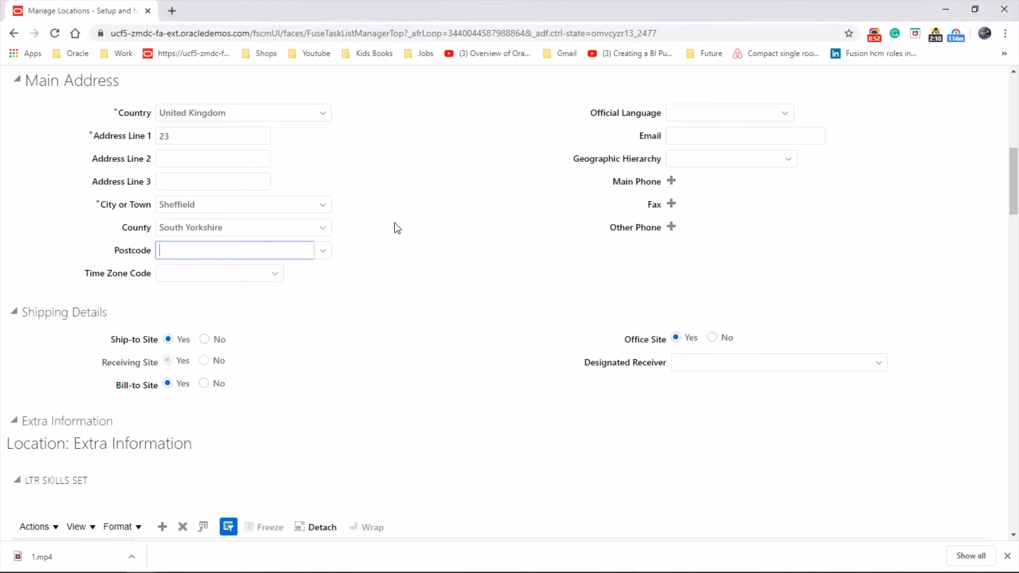
type("S2 5ES")
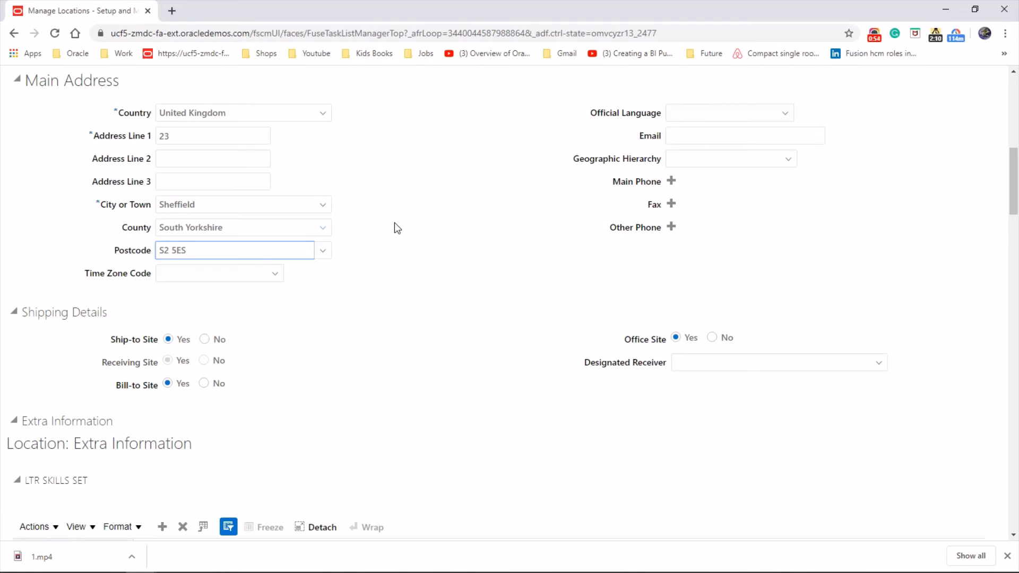
left_click(211, 273)
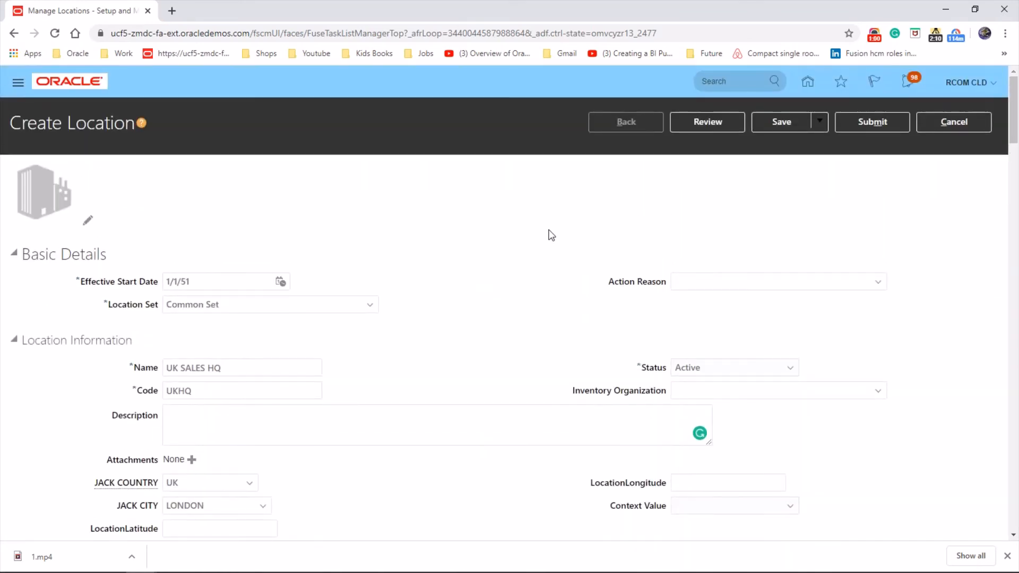
Step: Review the UK SALES HQ location details before saving
left_click(707, 122)
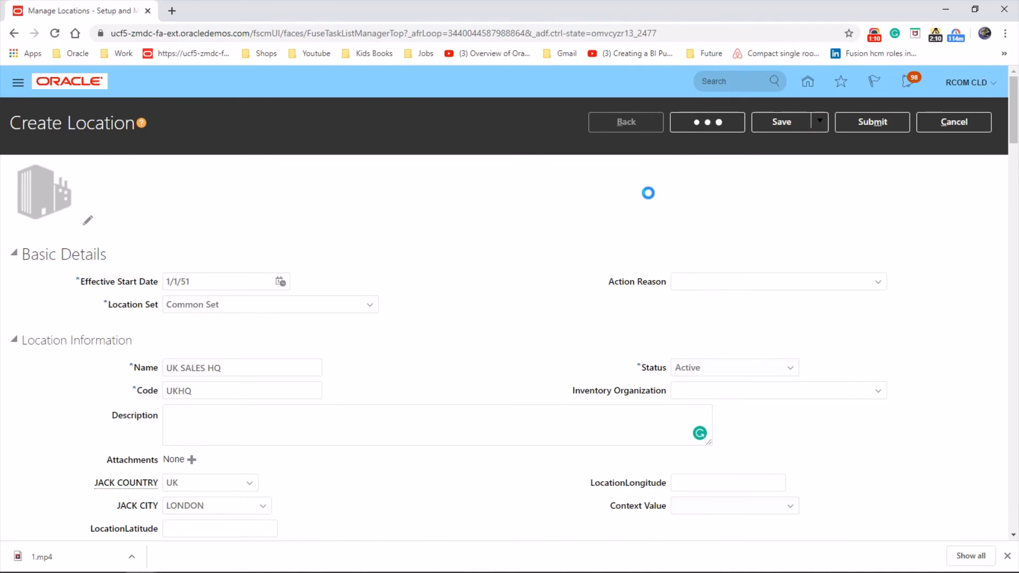
left_click(707, 122)
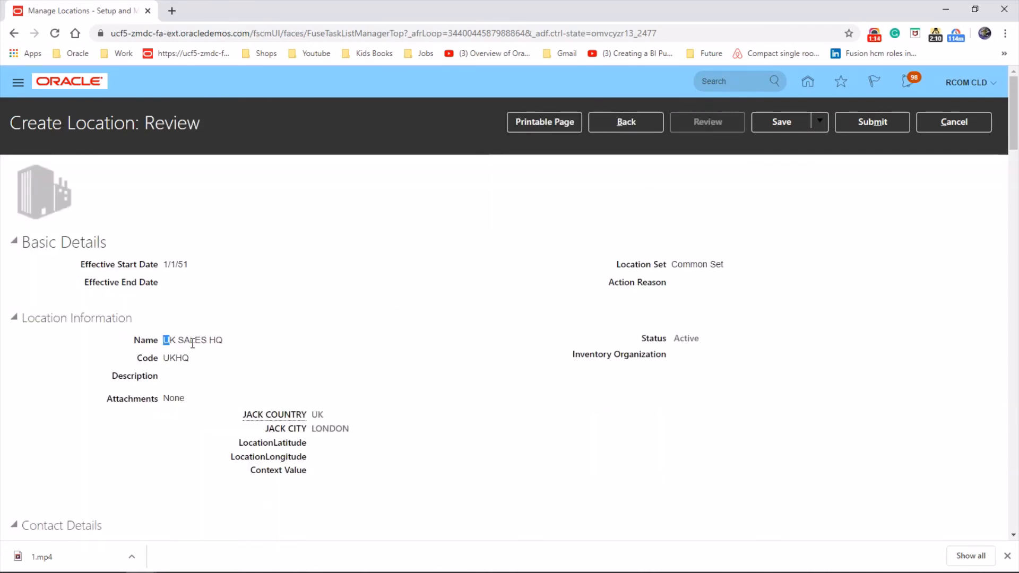
Step: Save UK SALES HQ, confirm with OK, and submit it
left_click_drag(164, 339, 221, 339)
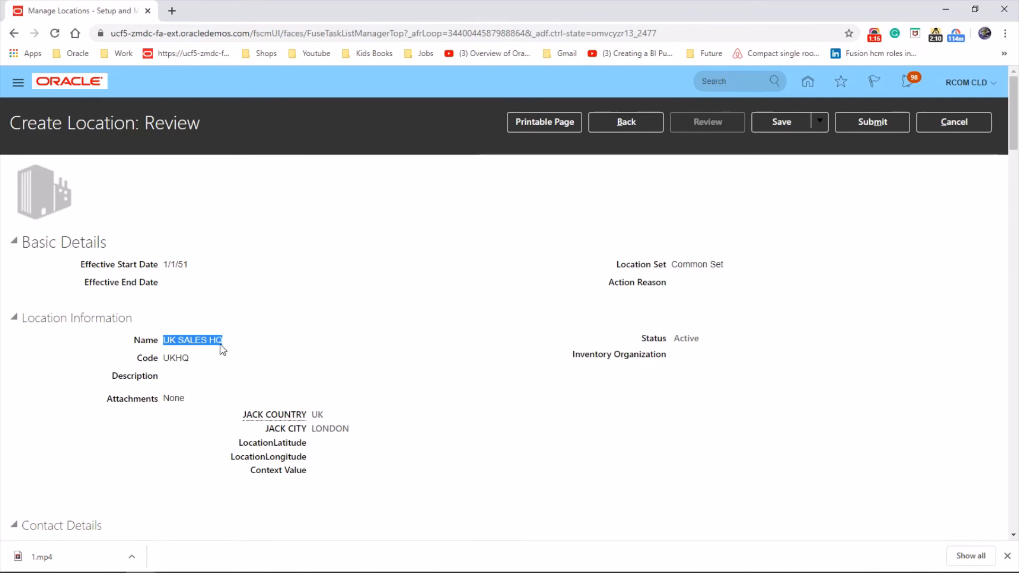
mouse_move(552, 319)
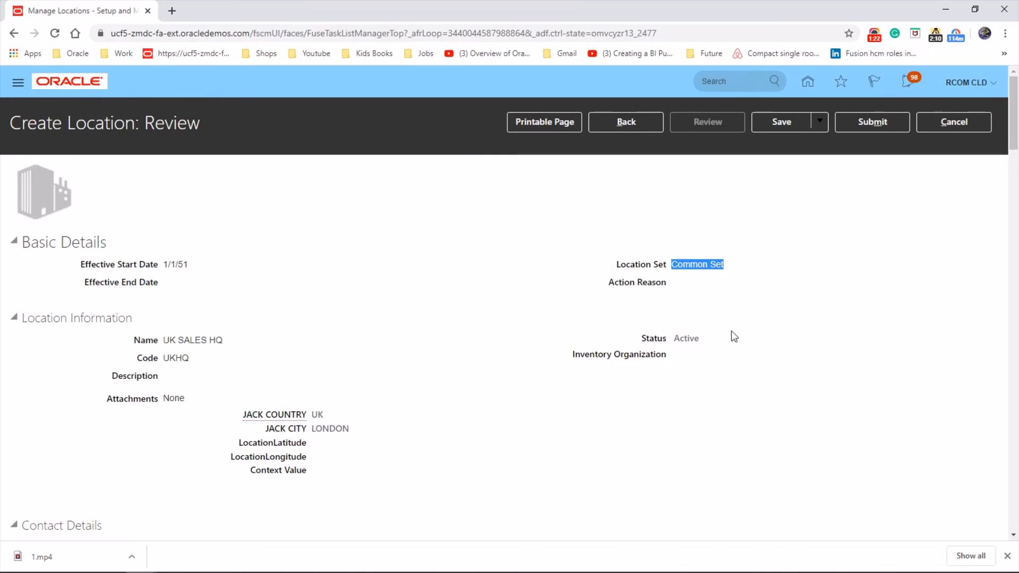
left_click(781, 122)
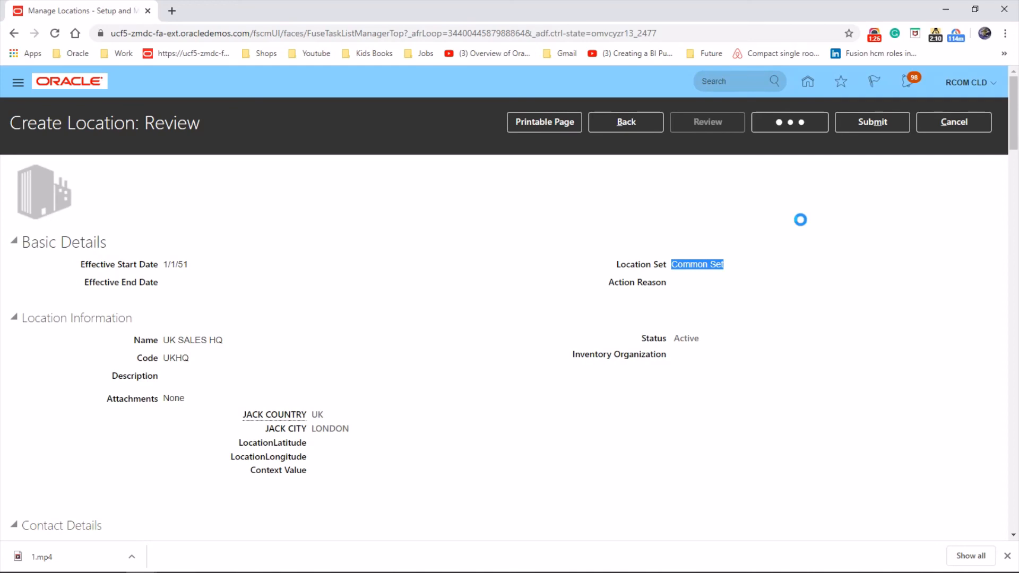
left_click(782, 122)
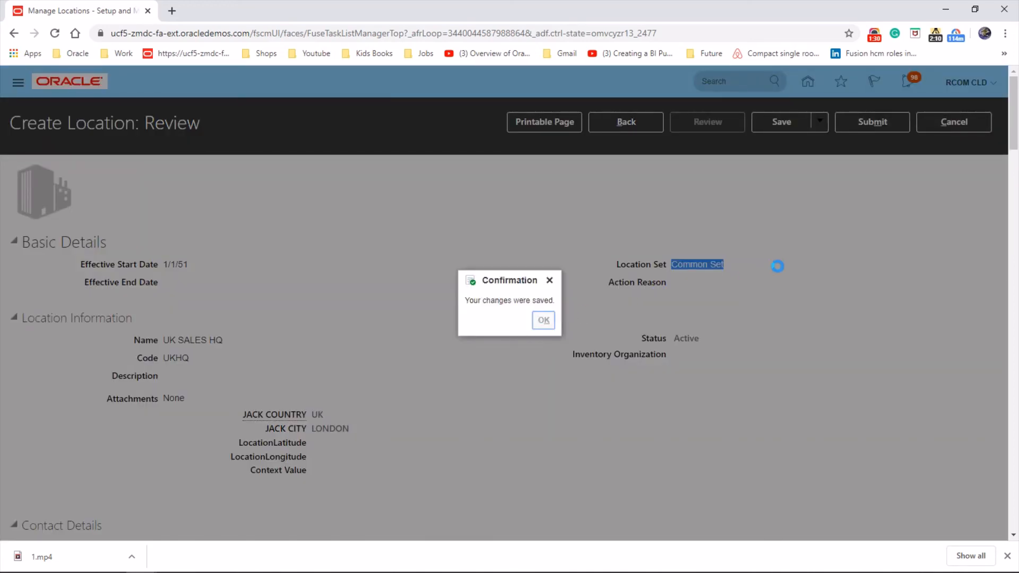
left_click(542, 320)
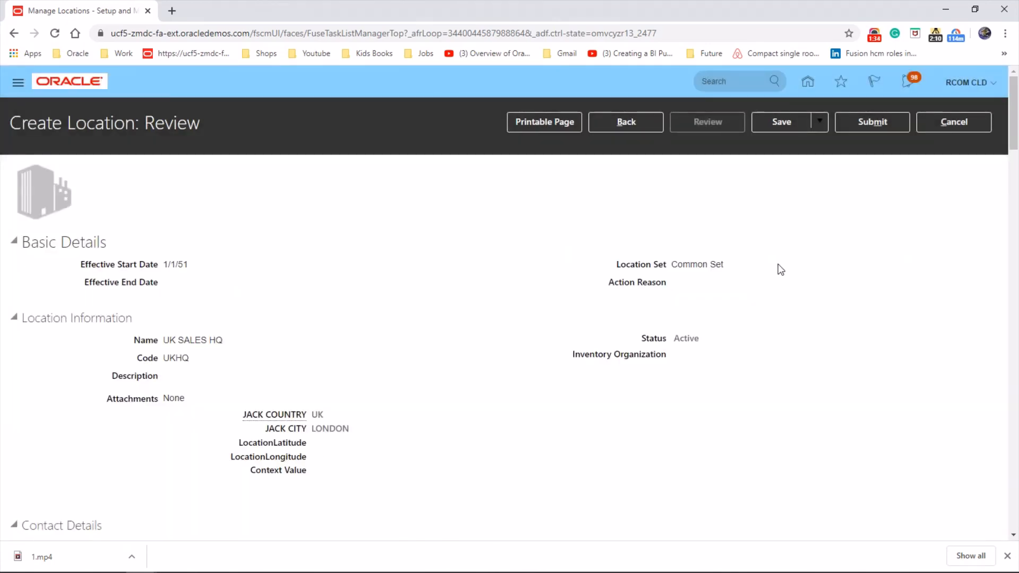
left_click(872, 122)
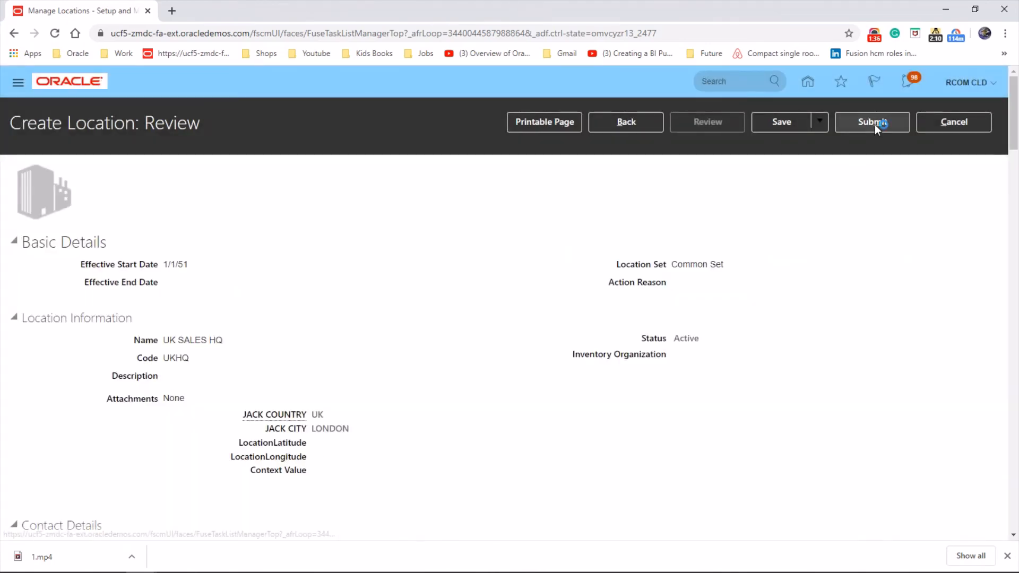